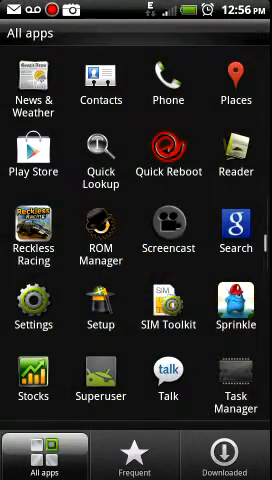
Scroll the app drawer to locate the Droid System Master icon
{"action": "scroll", "scroll_direction": "down", "scroll_amount": 3}
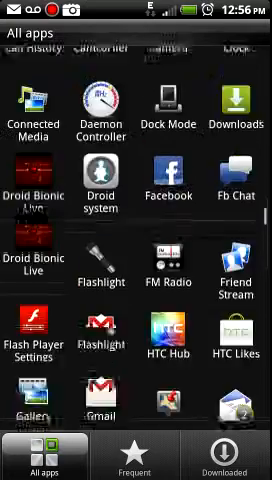
{"action": "scroll", "scroll_direction": "up", "scroll_amount": 3}
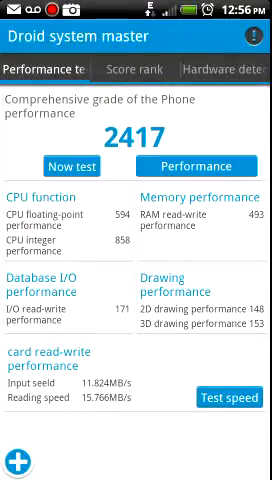
Start a new performance test, replacing the earlier 2417 score with a running benchmark
{"action": "left_click", "coordinate": [72, 164]}
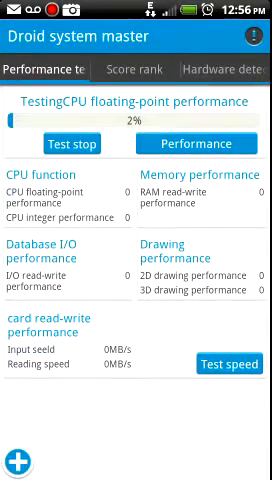